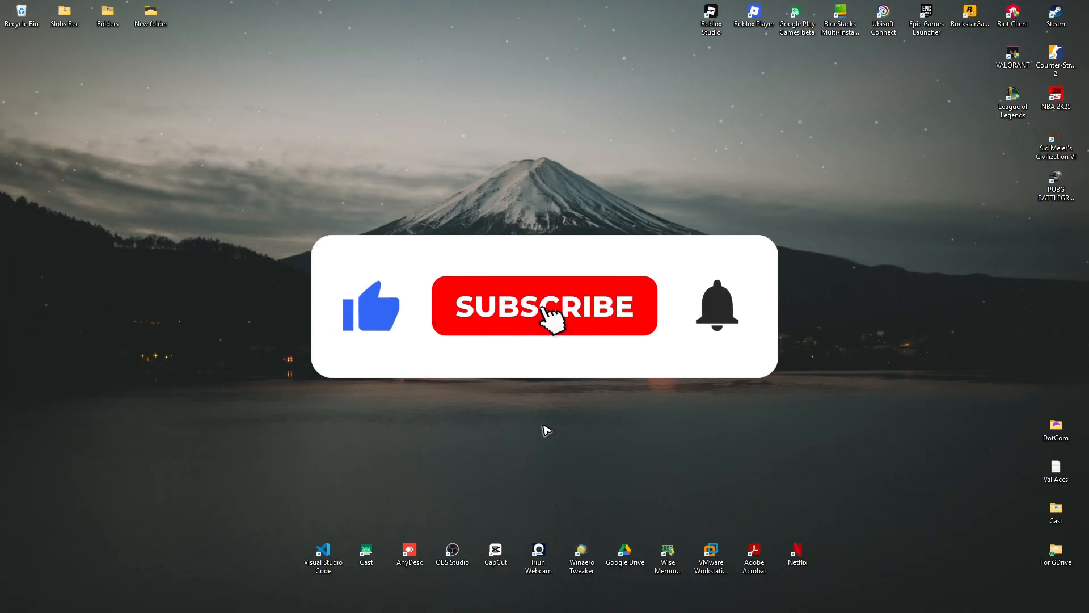
# Launch the web browser from its desktop shortcut.
pyautogui.click(544, 306)
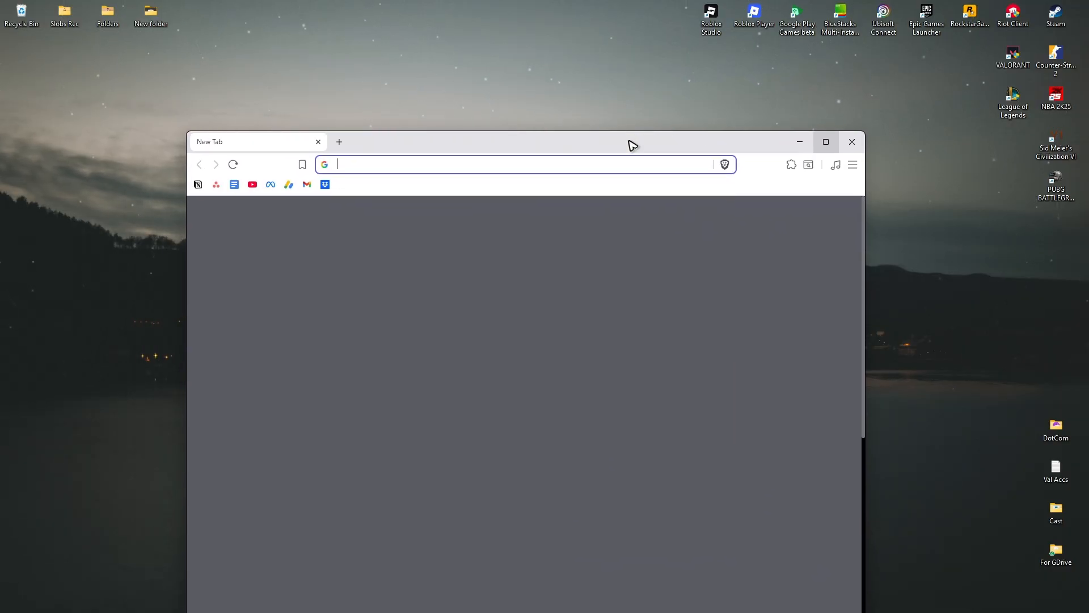
# Maximize the browser and load epicgames.com from the address bar suggestion.
pyautogui.click(826, 142)
pyautogui.write('epicgames.com')
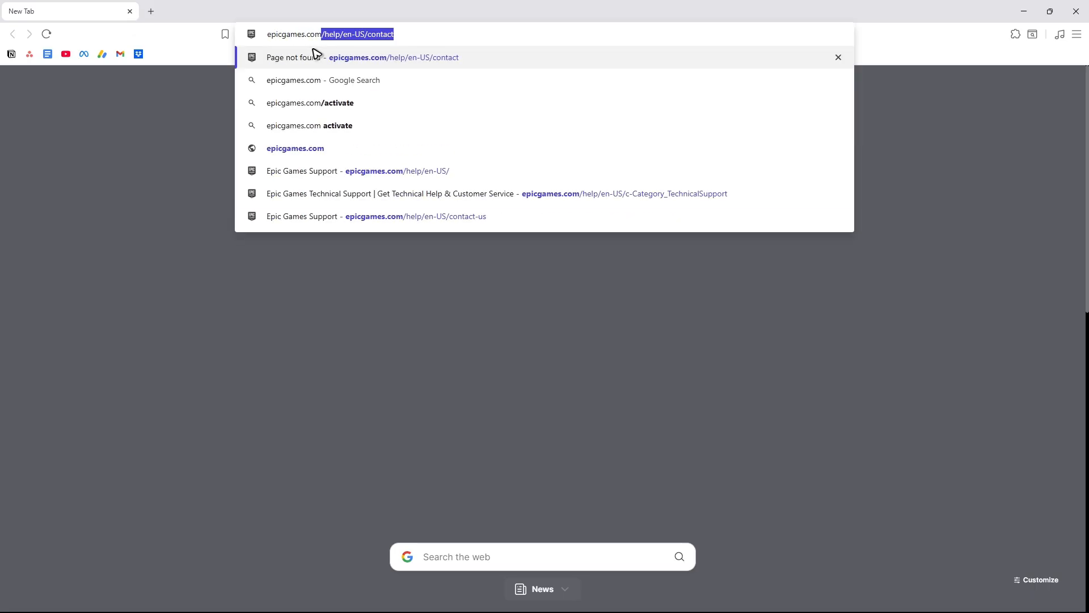
pyautogui.click(294, 148)
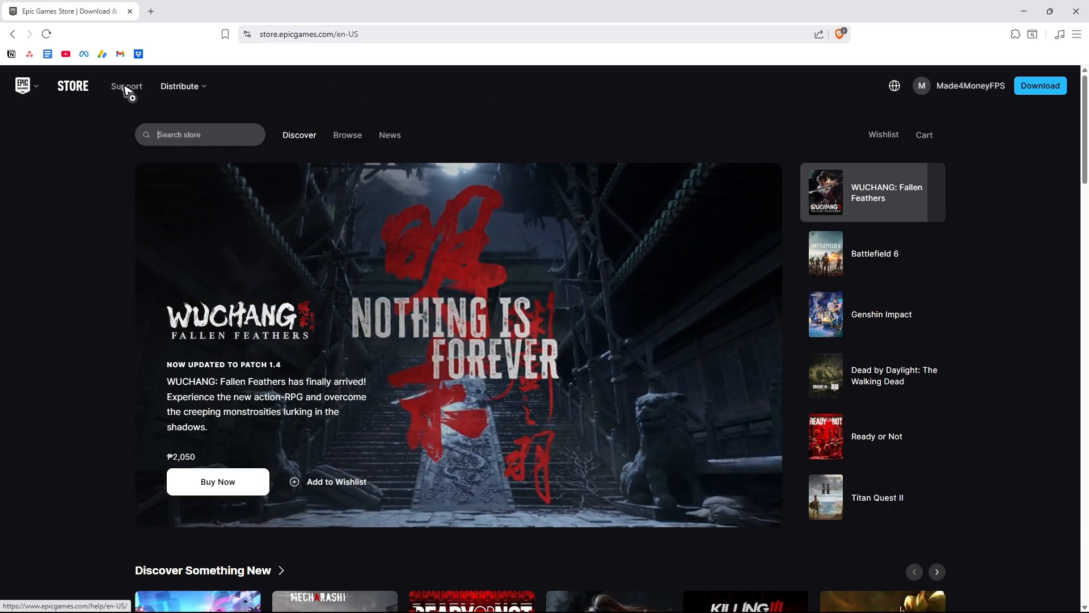
# Go to Epic Games Support and show all self-service tools.
pyautogui.click(872, 253)
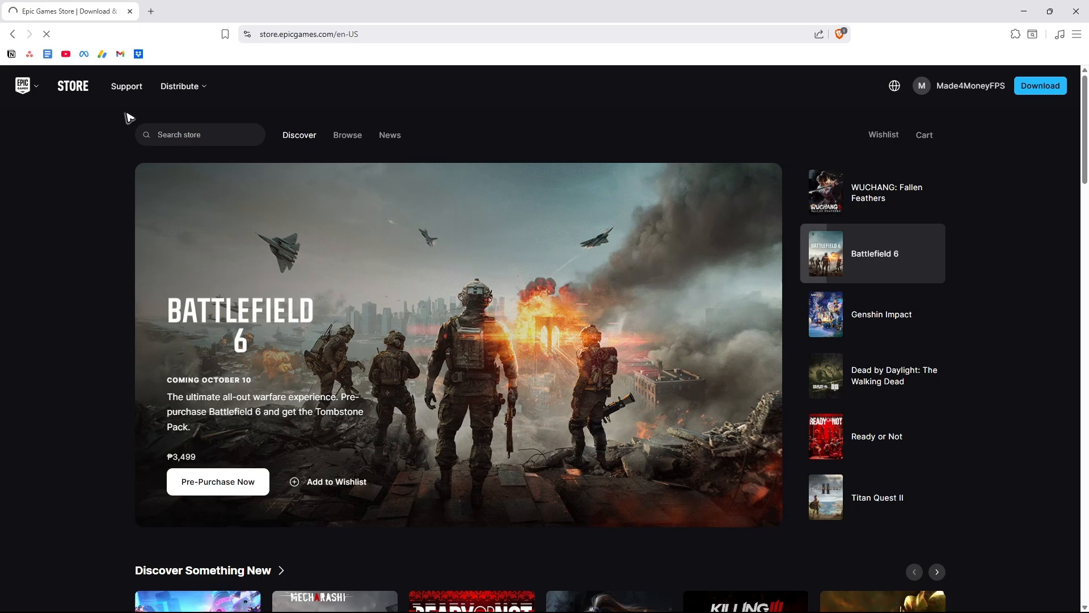
pyautogui.click(126, 86)
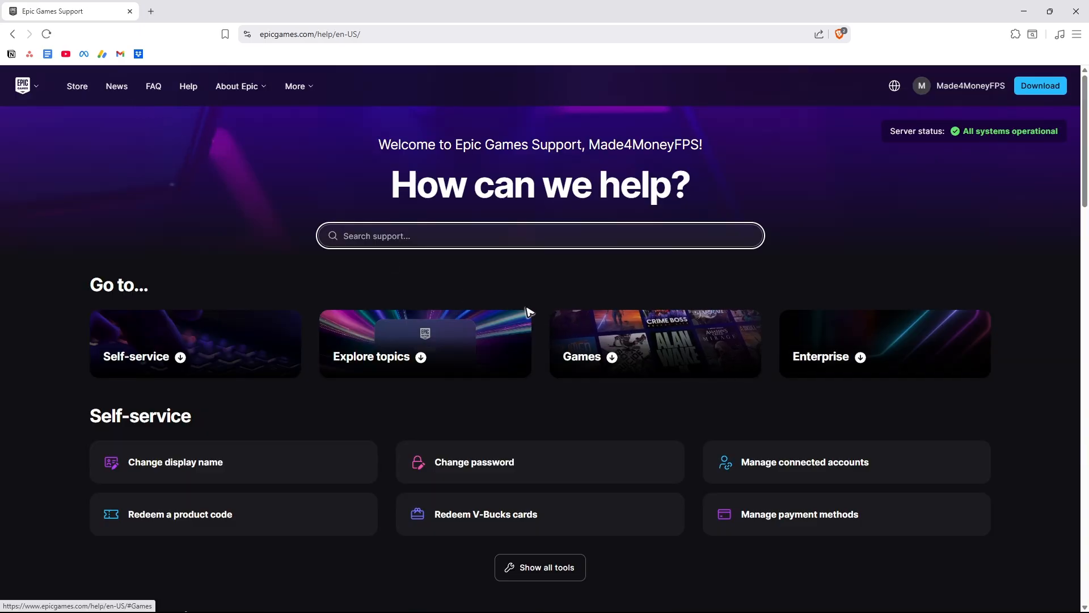
pyautogui.scroll(-3)
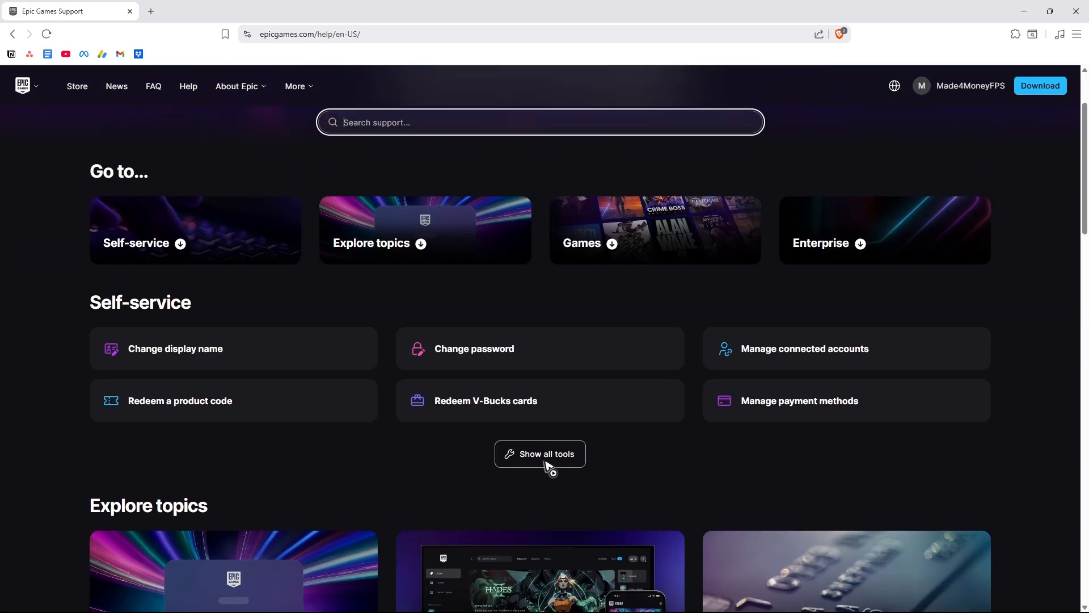
pyautogui.click(539, 454)
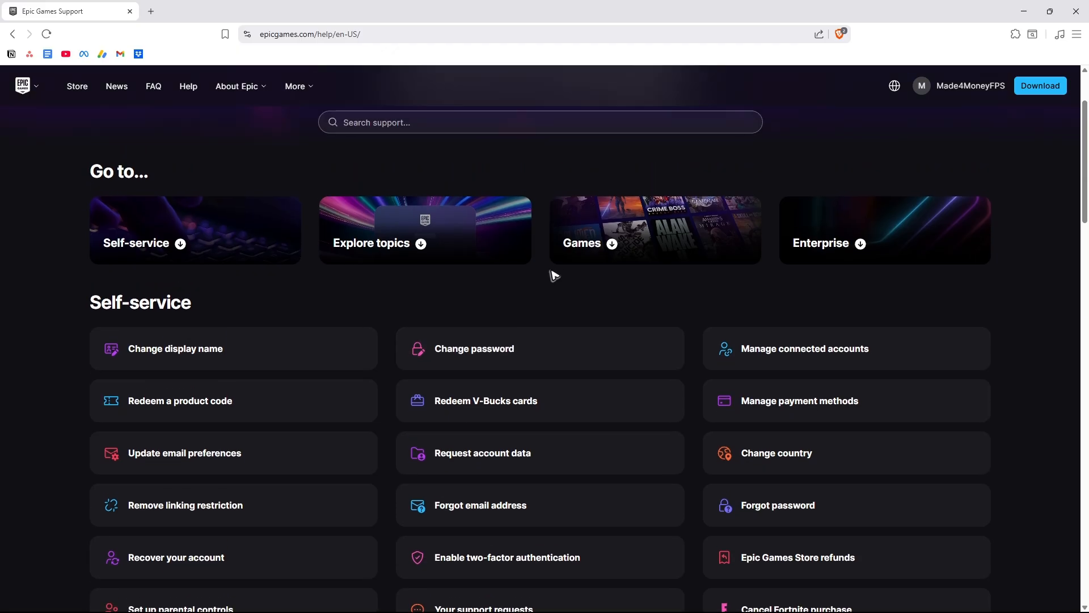
# Open the Recover your account article and its Contact us form.
pyautogui.scroll(-3)
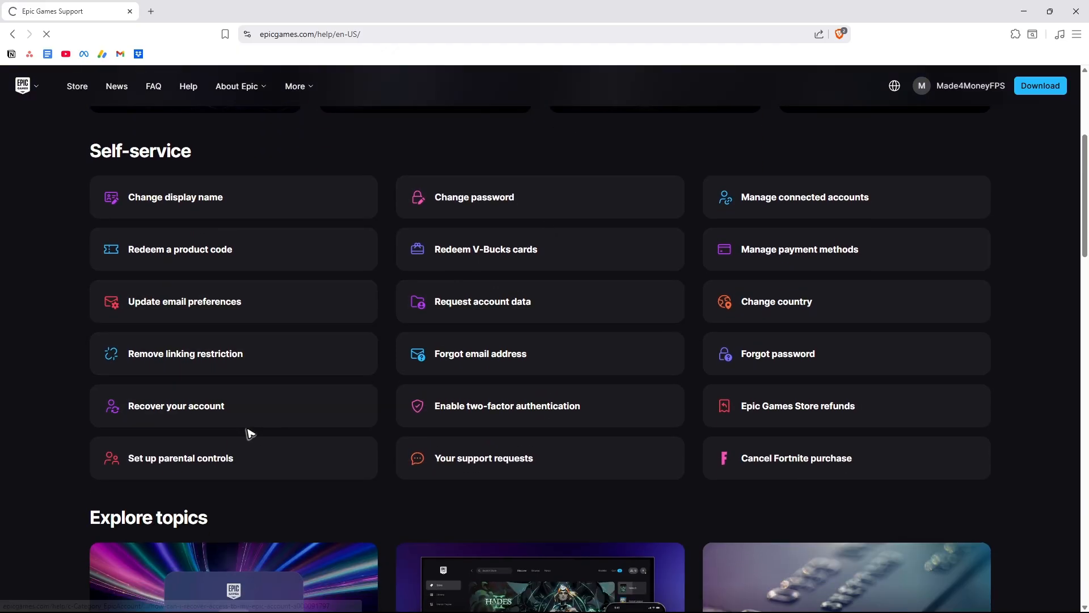
pyautogui.click(176, 406)
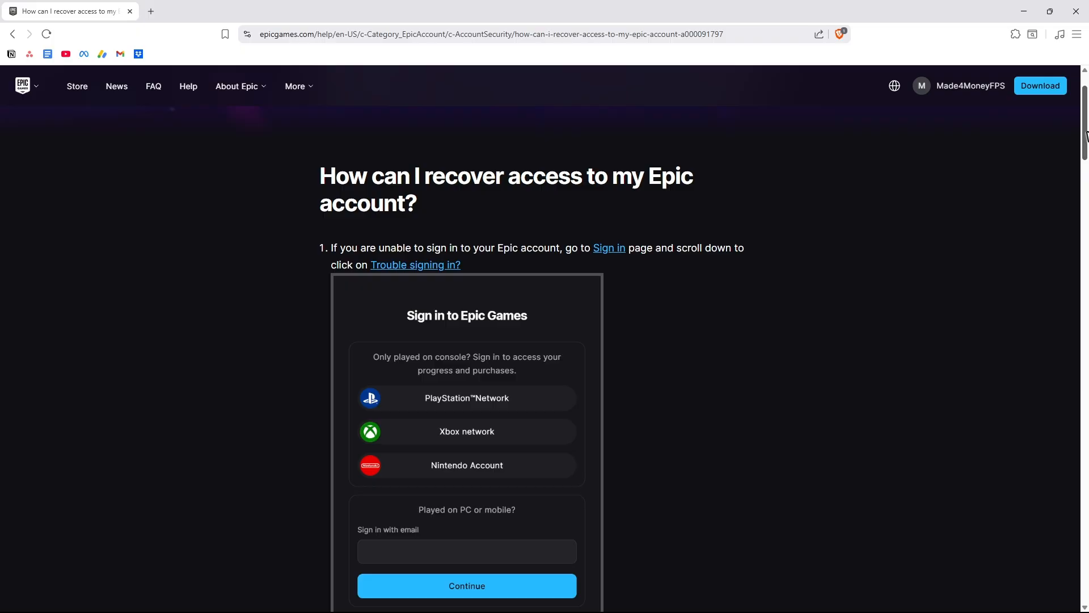
pyautogui.scroll(-3)
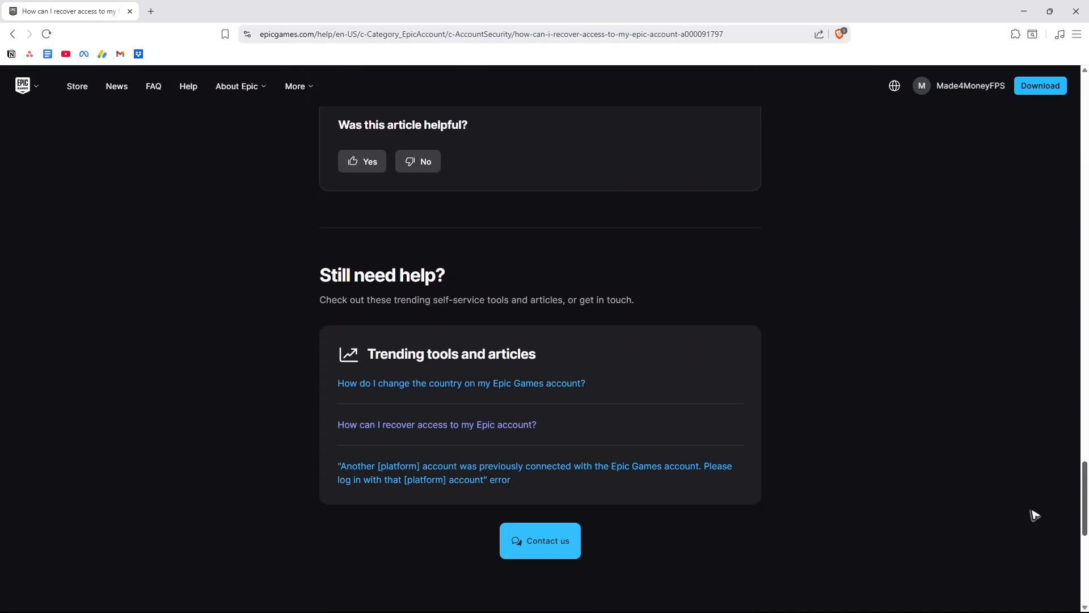
pyautogui.scroll(-3)
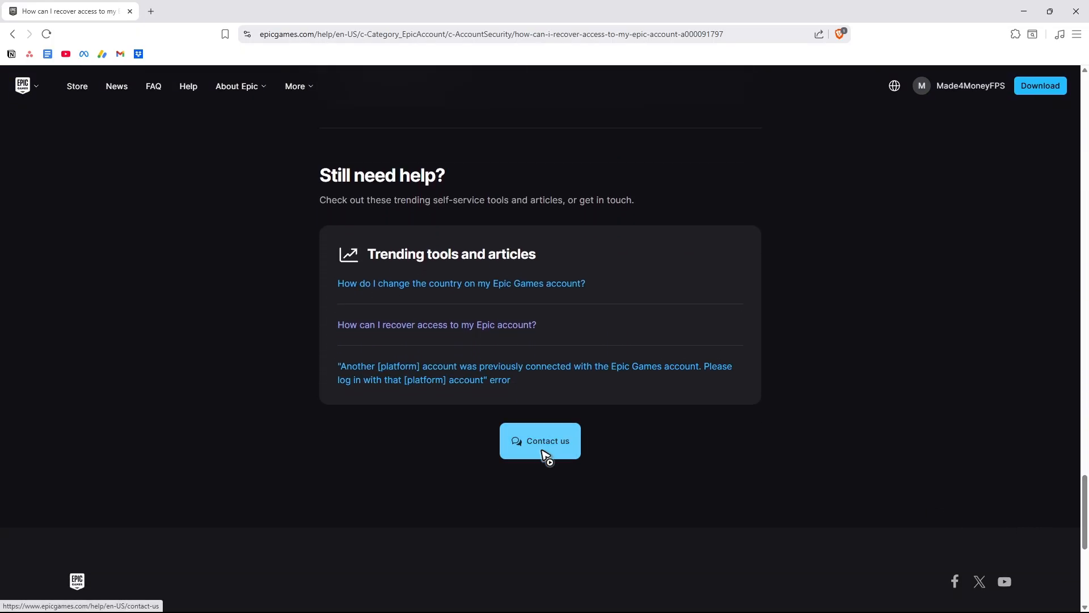
pyautogui.click(539, 440)
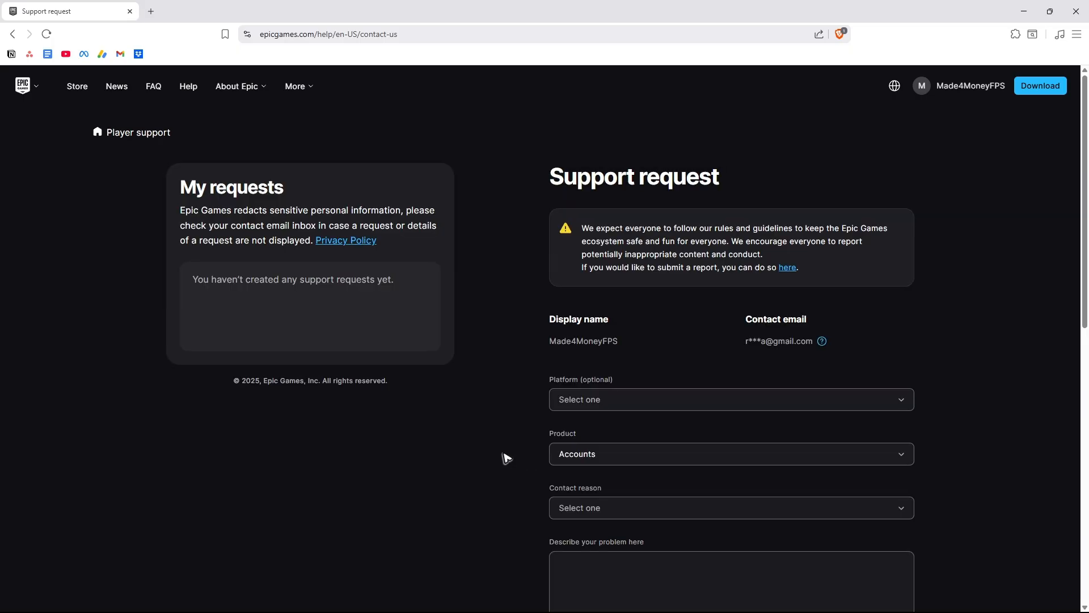
# Choose PC as the platform and Epic Account as the contact reason.
pyautogui.scroll(-3)
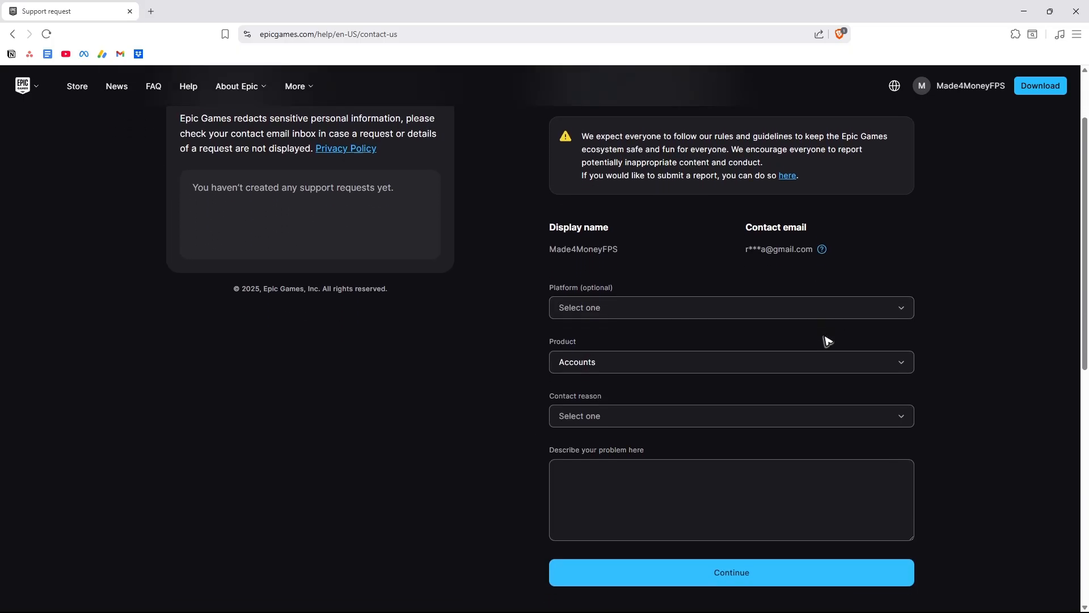
pyautogui.click(730, 307)
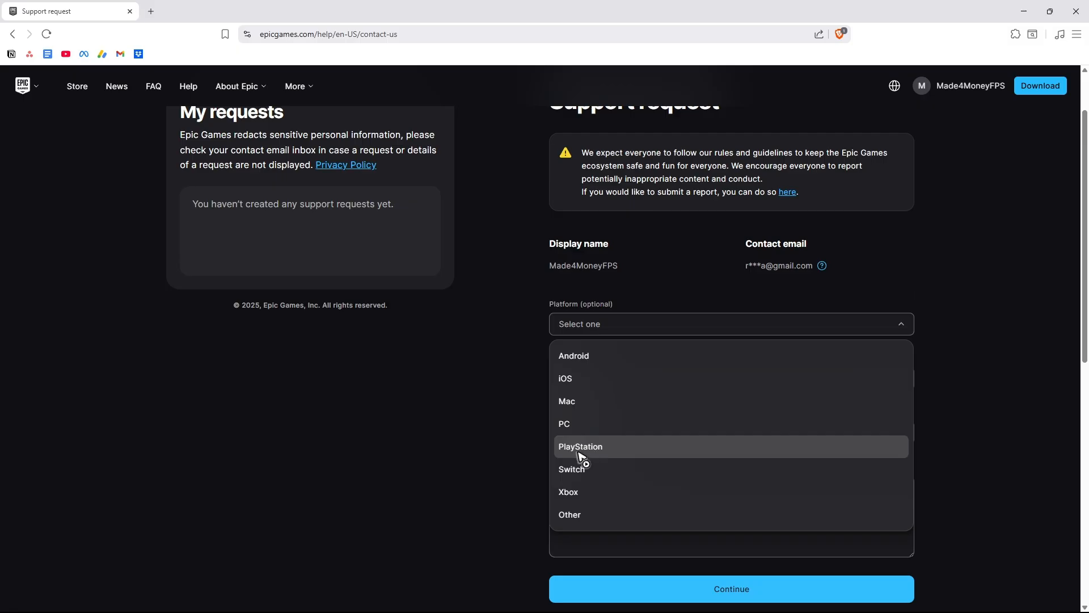
pyautogui.click(564, 424)
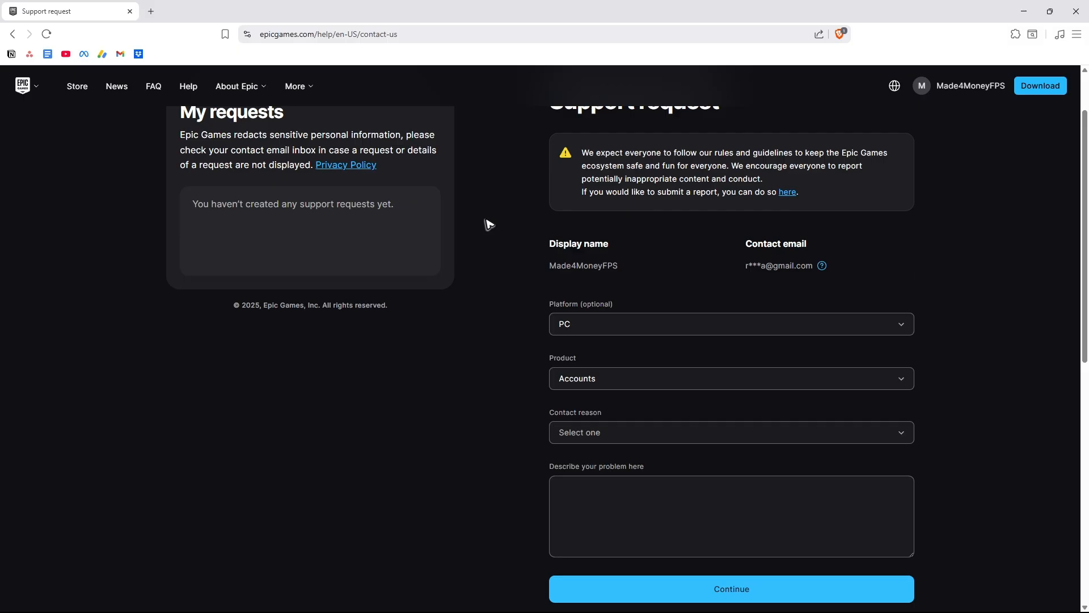
pyautogui.click(731, 433)
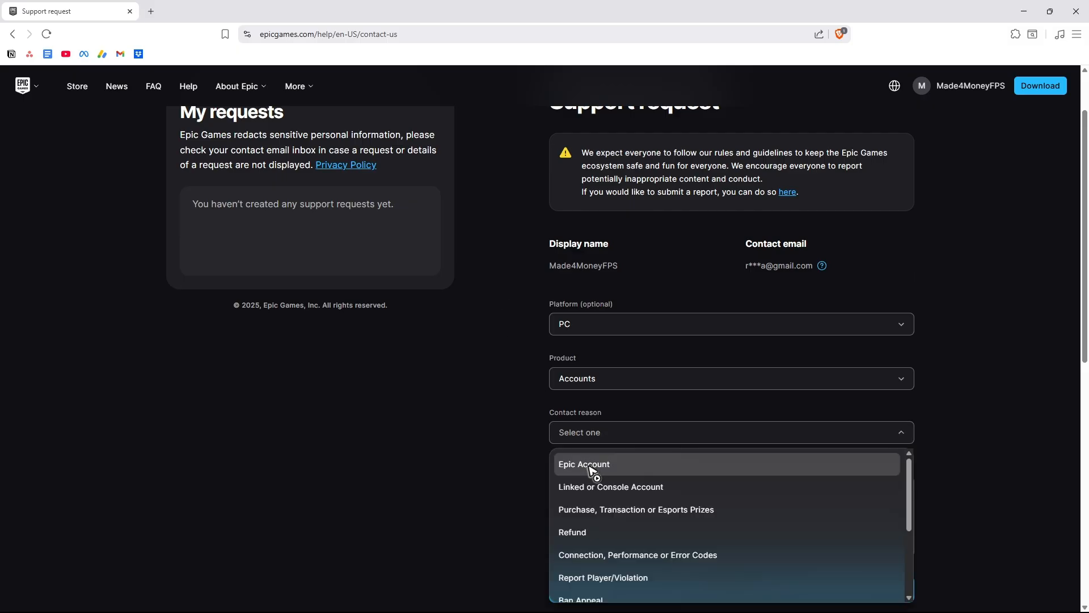
pyautogui.click(583, 464)
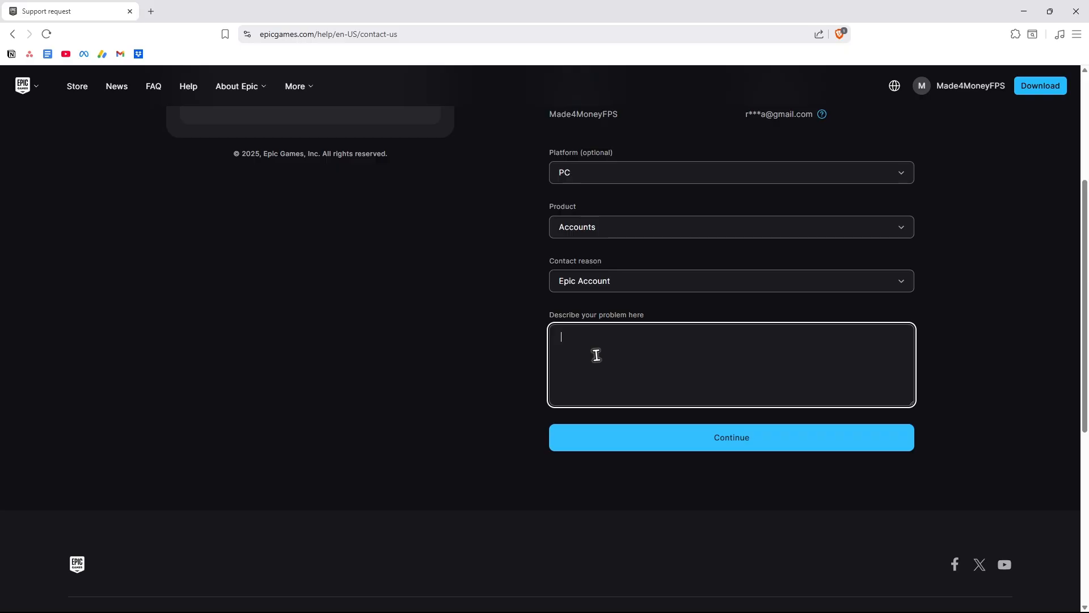
pyautogui.moveTo(642, 355)
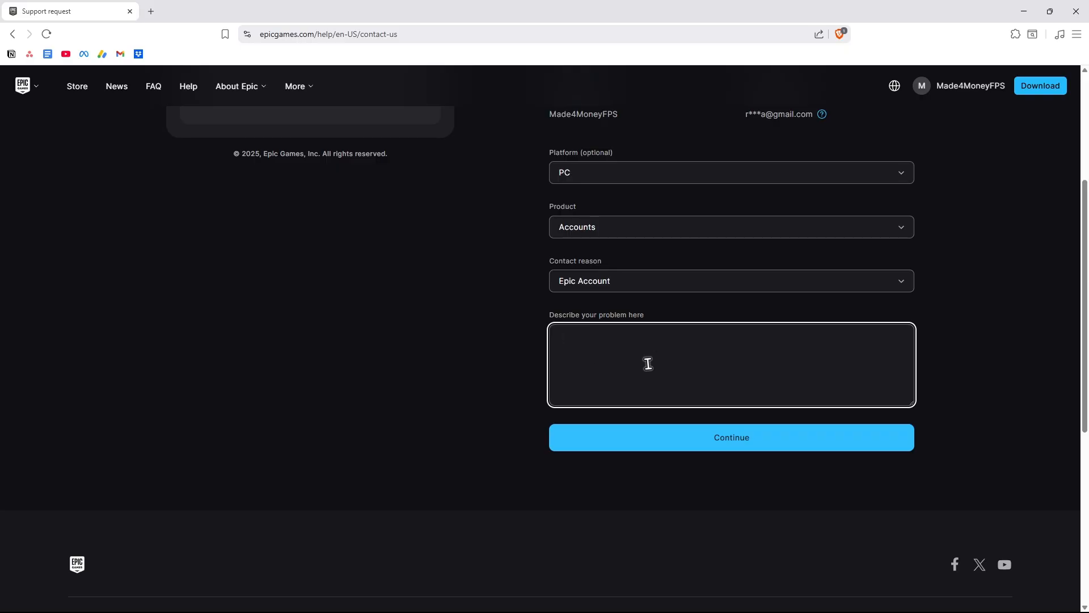
# Type 'My actual age is 01/…' into the problem description box.
pyautogui.click(646, 363)
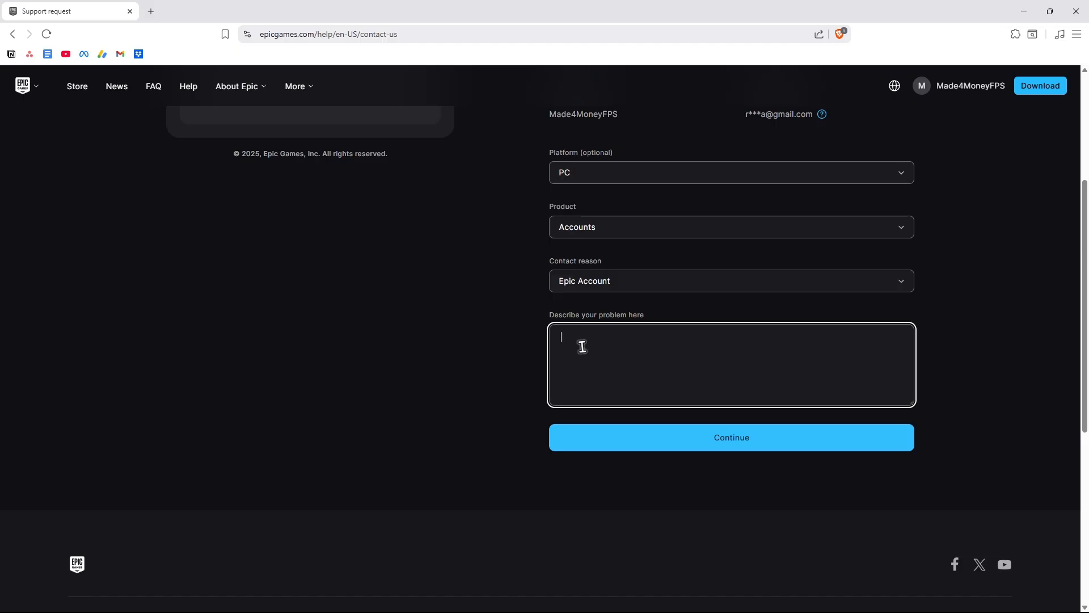
pyautogui.write('My actual a')
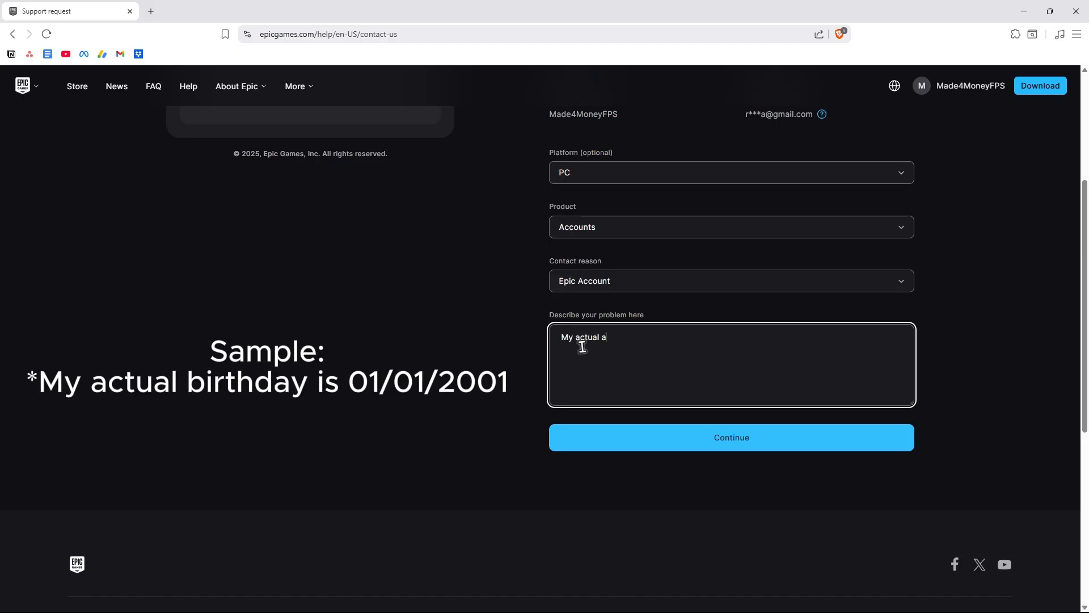
pyautogui.write('ge is 01/01/2001')
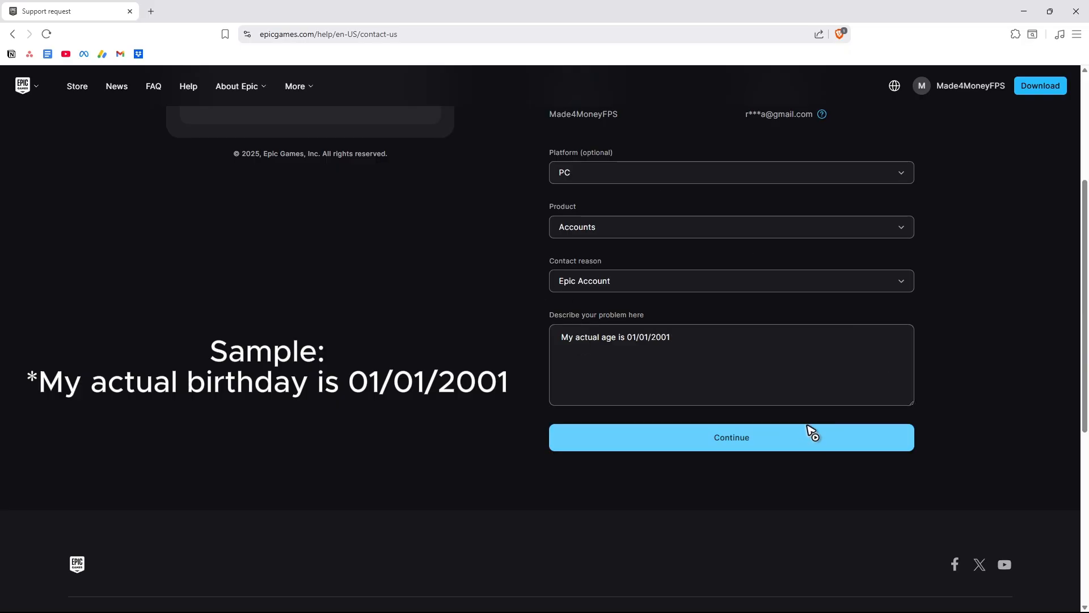
pyautogui.scroll(3)
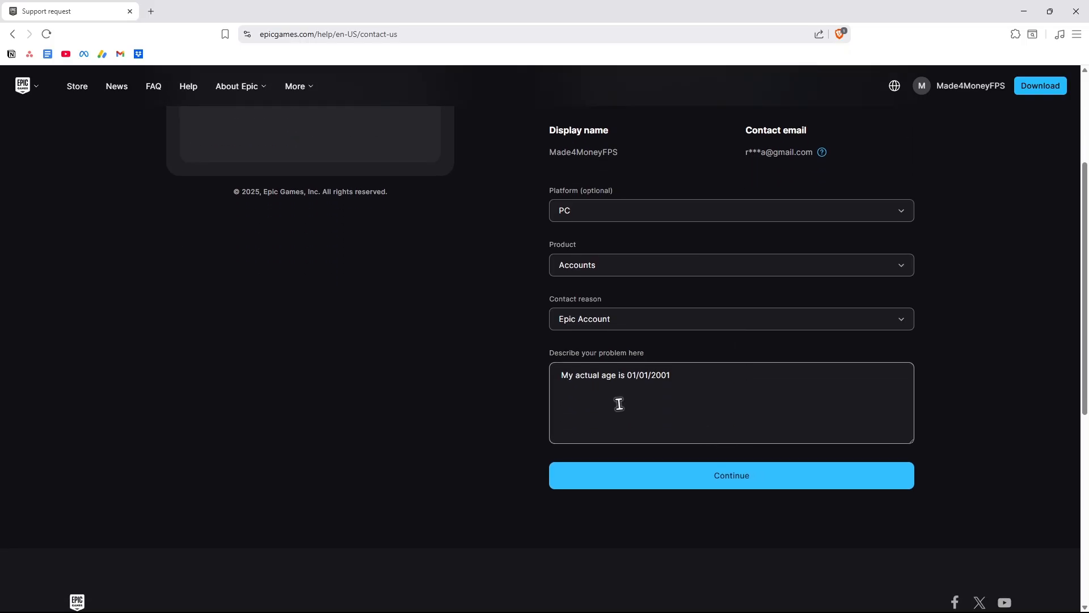
pyautogui.moveTo(640, 426)
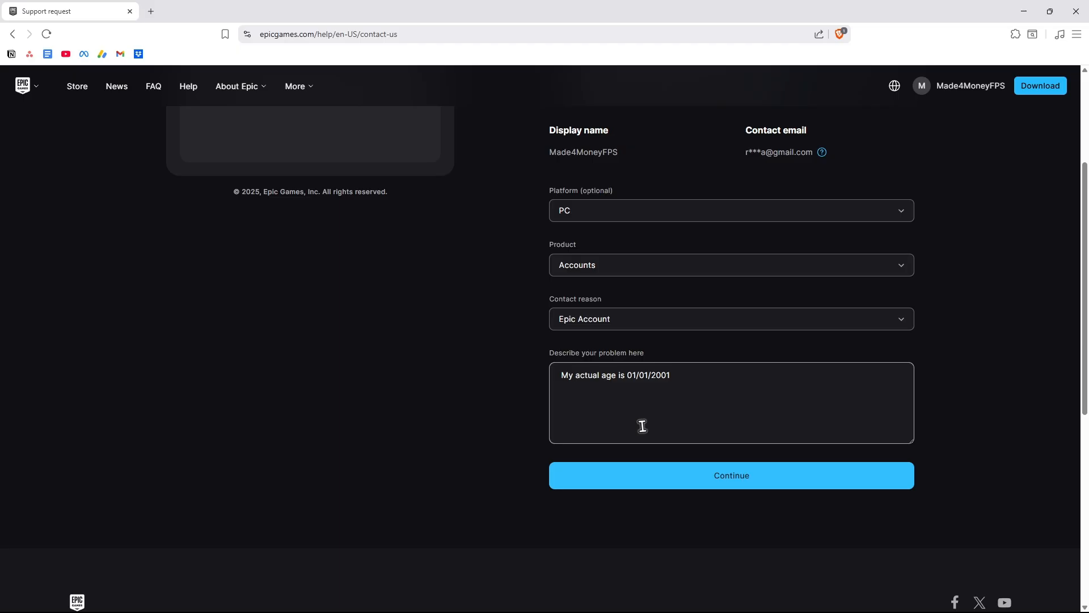
pyautogui.moveTo(422, 316)
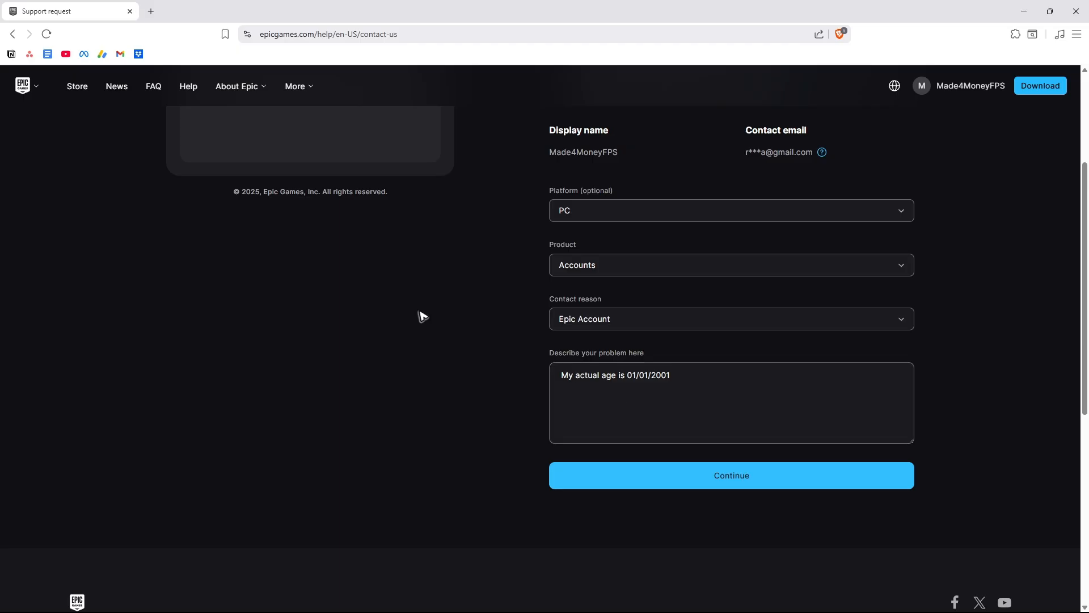
pyautogui.moveTo(480, 317)
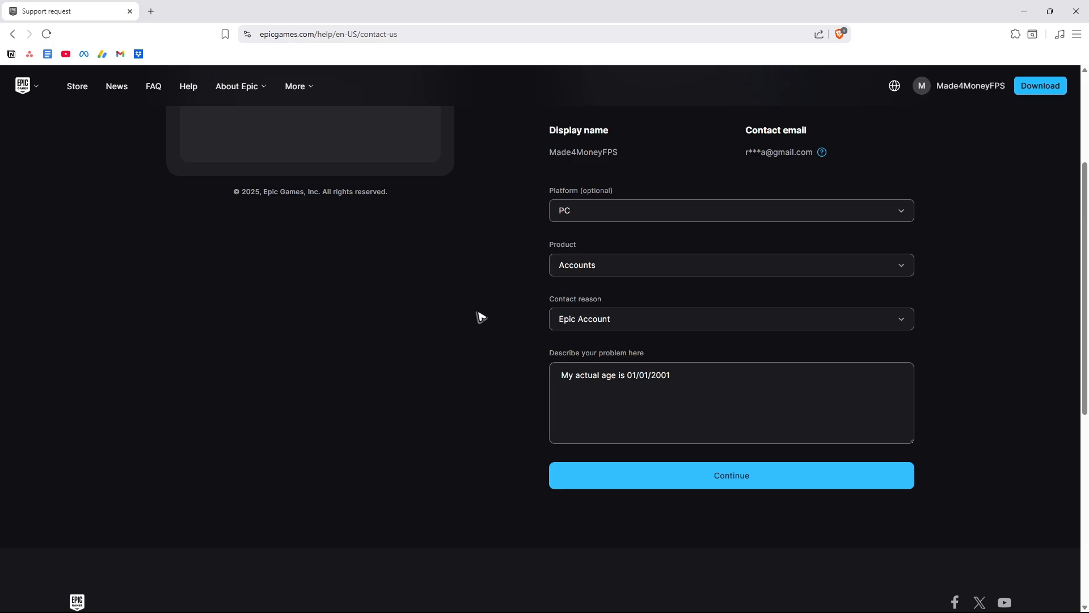
pyautogui.scroll(3)
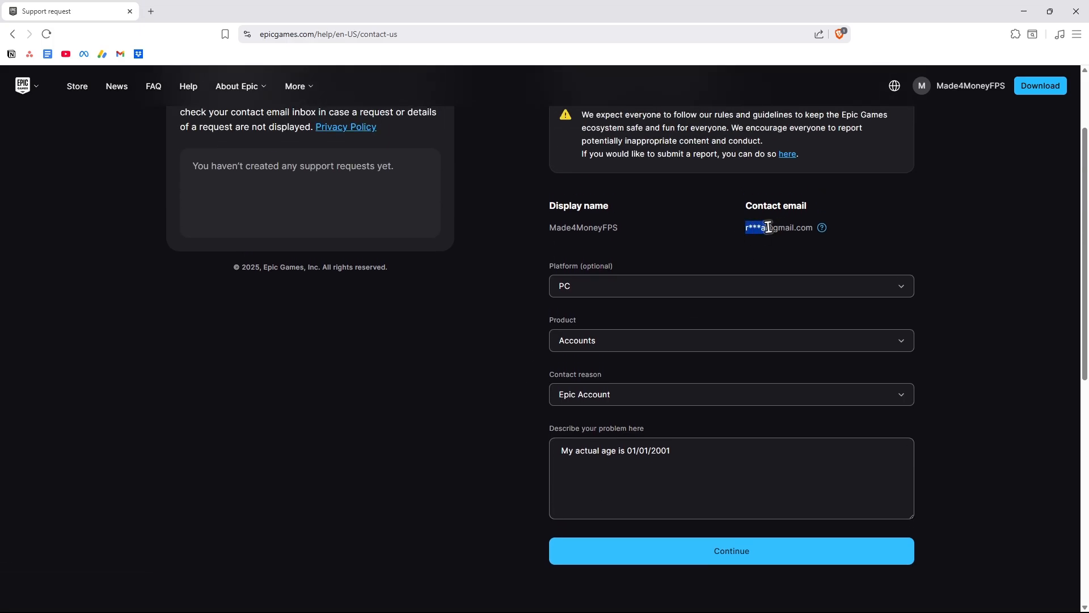
pyautogui.moveTo(868, 415)
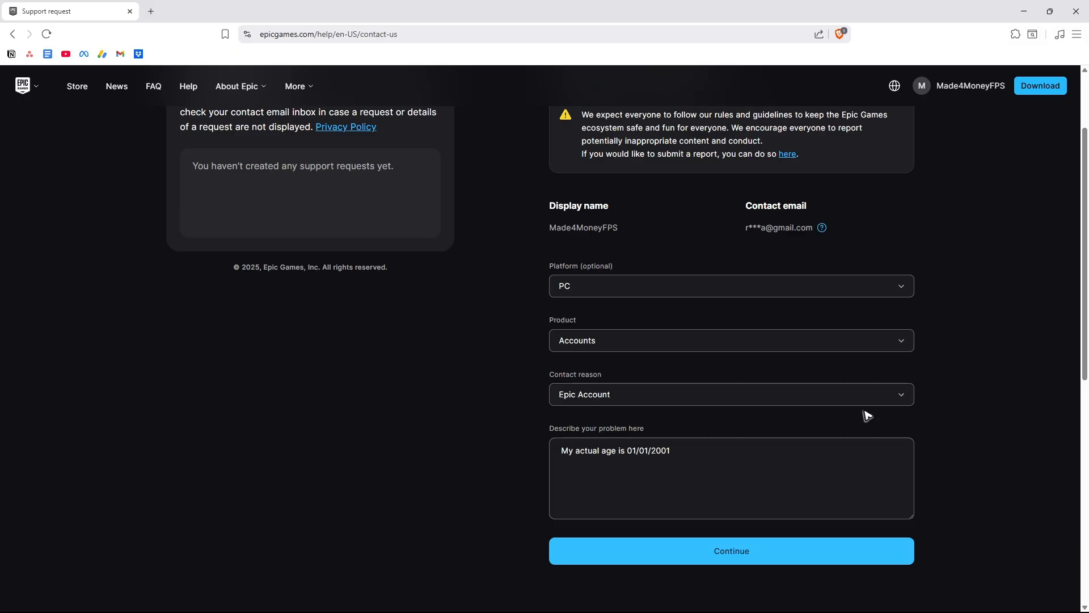
pyautogui.moveTo(725, 378)
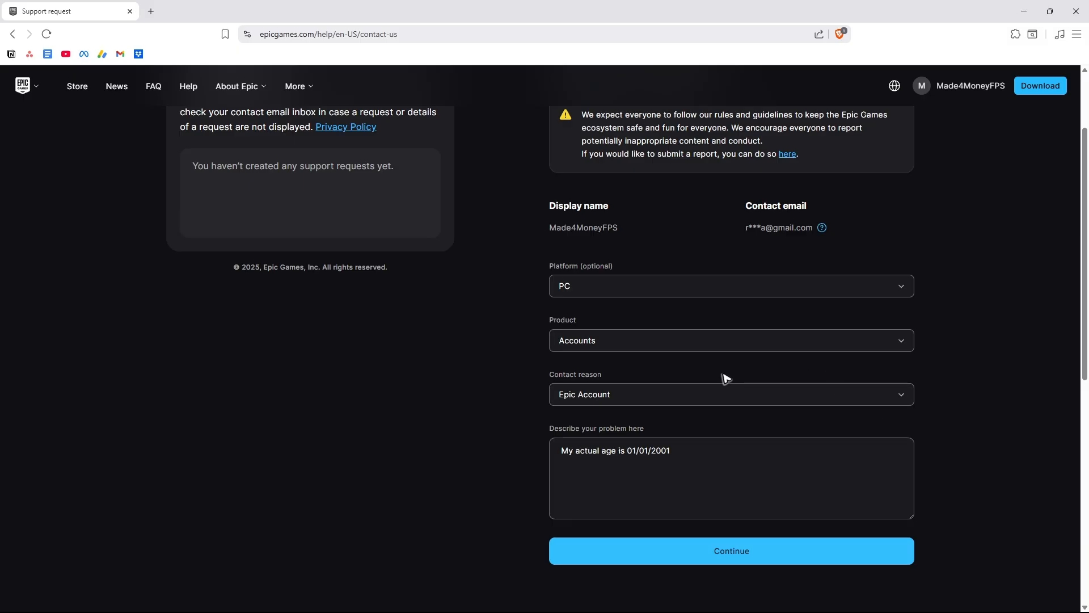
pyautogui.moveTo(715, 376)
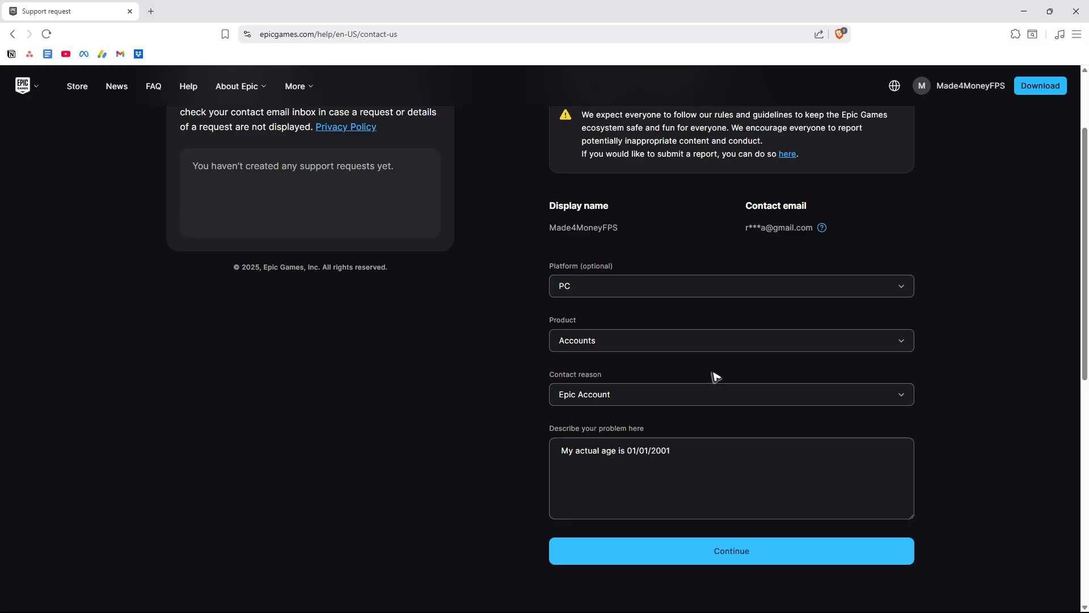